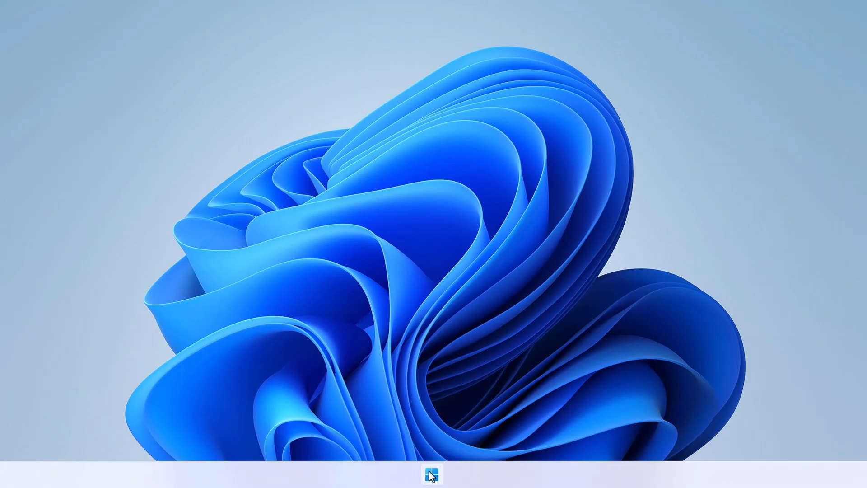
Step: Launch the Remote Desktop client from the taskbar to open the virtual desktop session
click(432, 475)
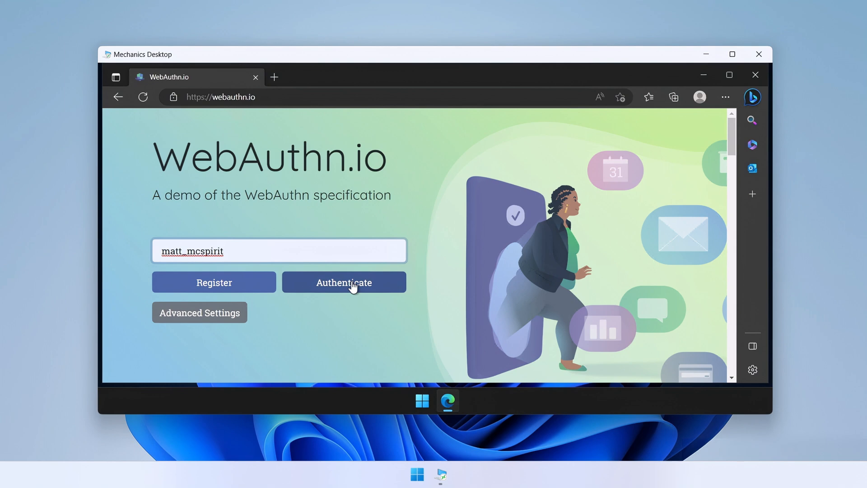
Step: Start authentication on WebAuthn.io for the entered username
click(343, 282)
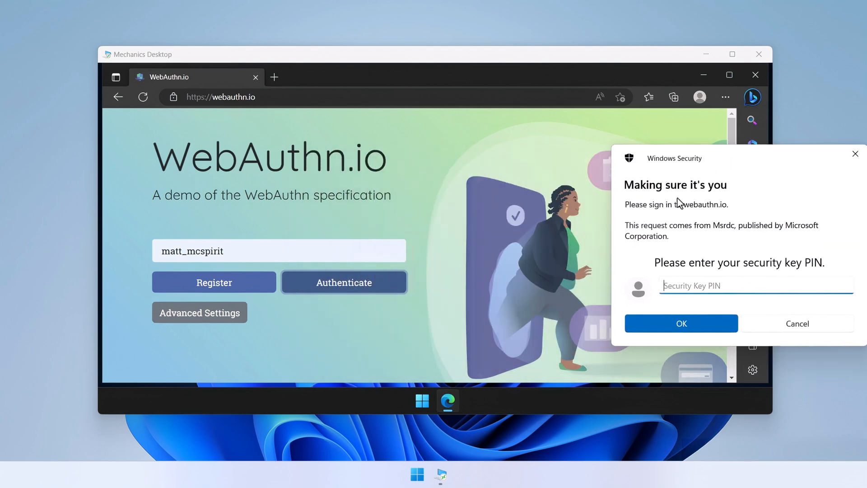
Step: Enter the security key PIN in Windows Security and confirm it
text(1)
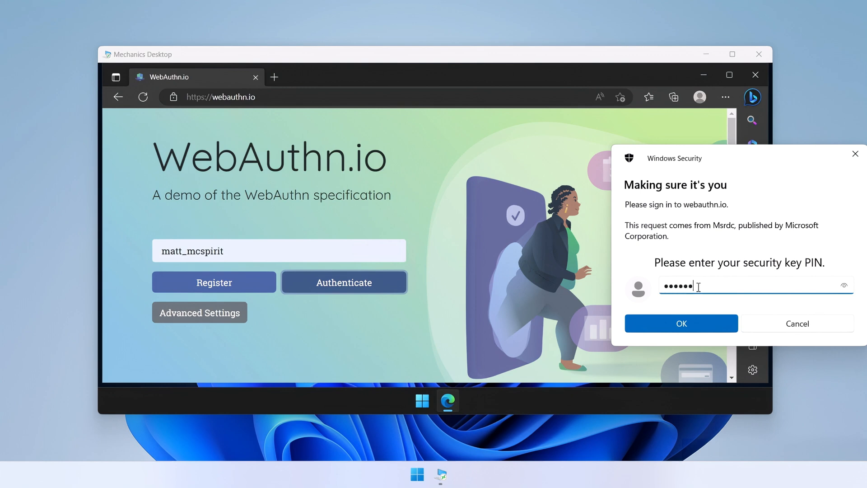
click(680, 323)
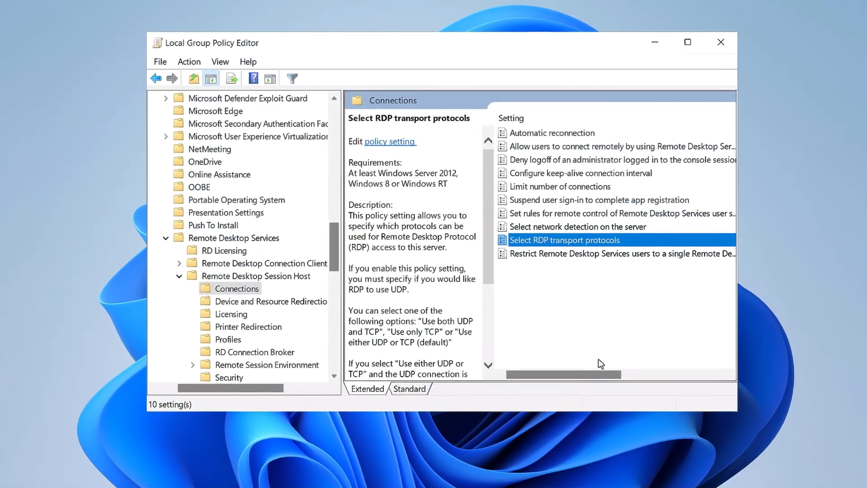
Step: Open the Select RDP transport protocols policy under Session Host Connections
double_click(564, 239)
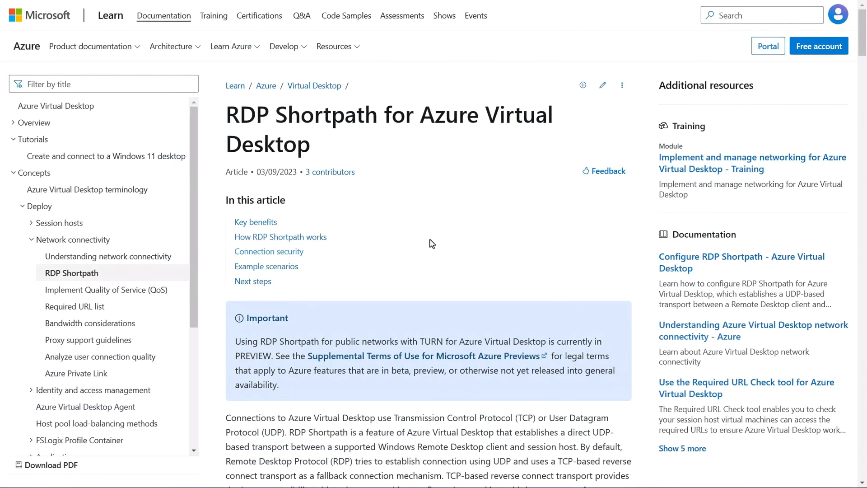
Step: Scroll the RDP Shortpath article down to the Scenario 1 and Scenario 2 diagrams
scroll(down, 3)
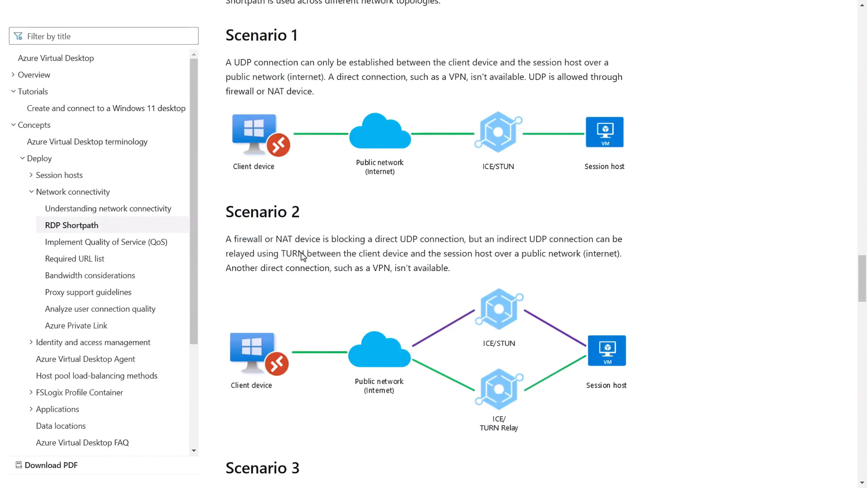
scroll(down, 3)
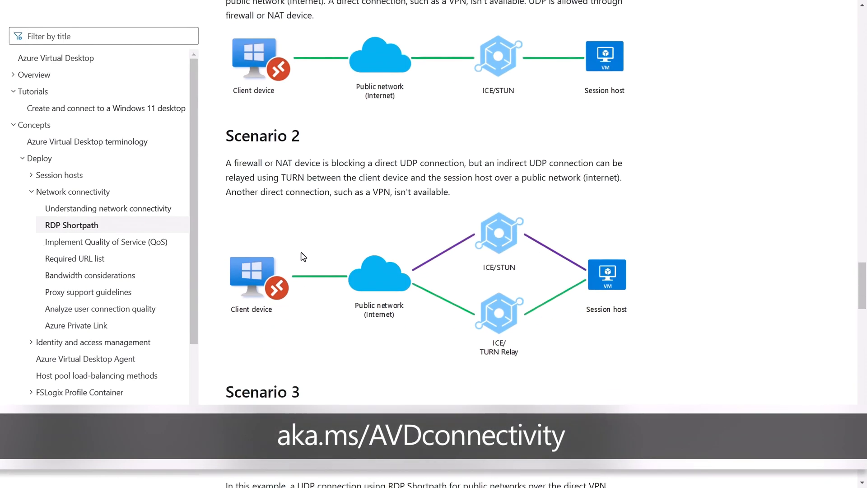
scroll(down, 3)
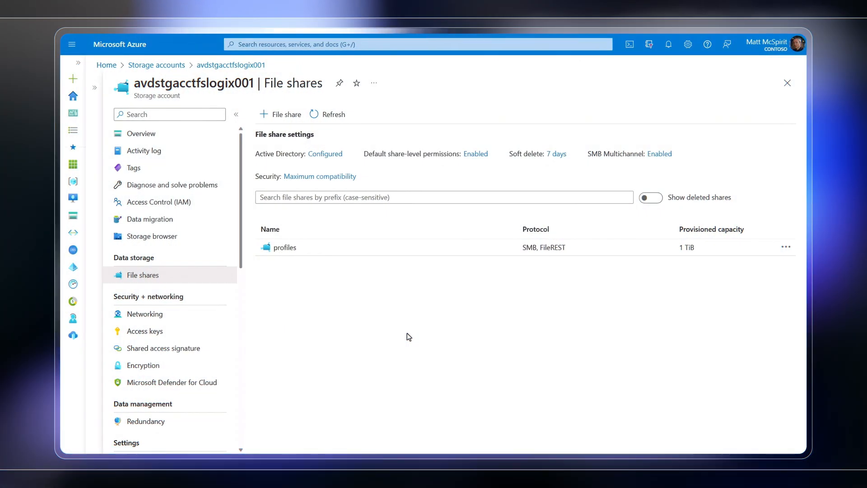
Step: Open avdstgacctfslogix001's Active Directory access settings, then accept the FSLogix license terms
click(285, 247)
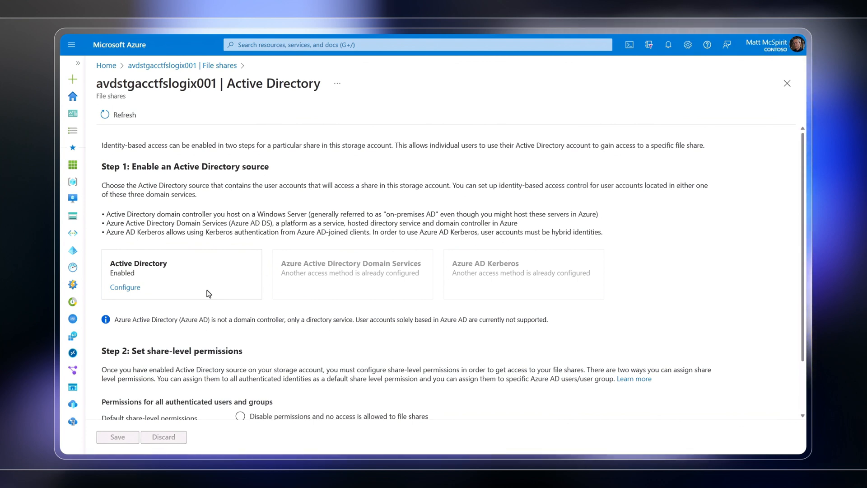
mouse_move(421, 322)
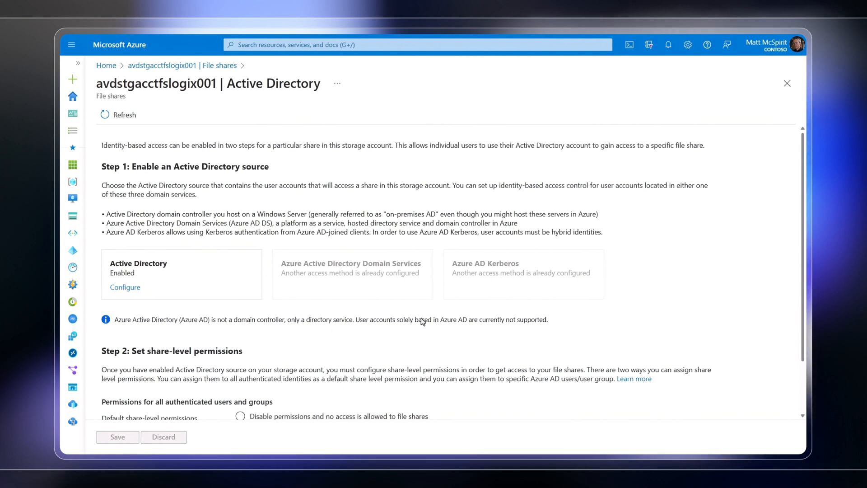
click(522, 274)
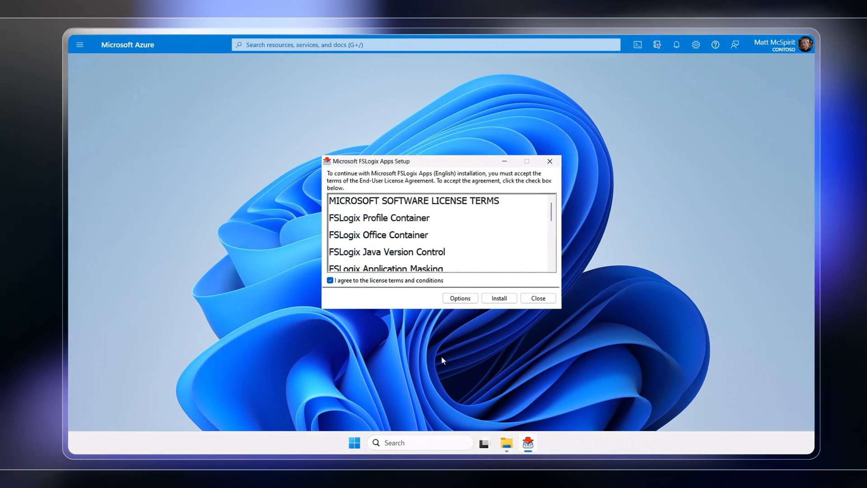
Step: Install FSLogix Apps and close the setup after it reports success
click(498, 298)
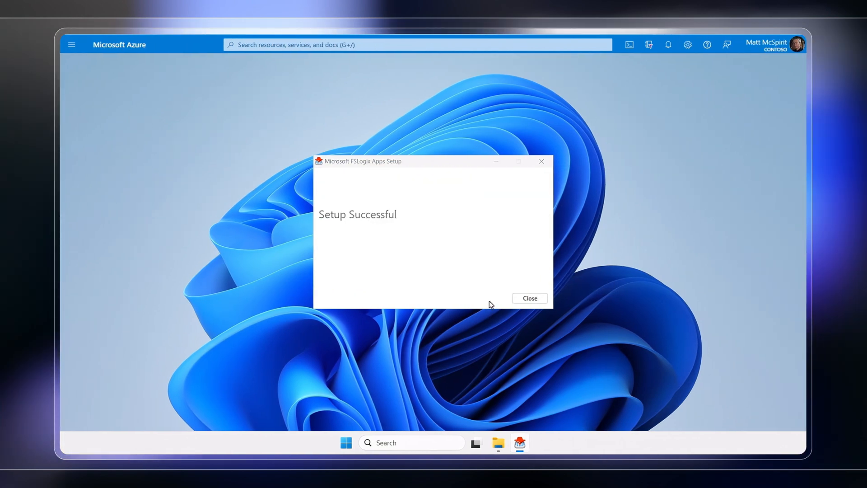
click(528, 298)
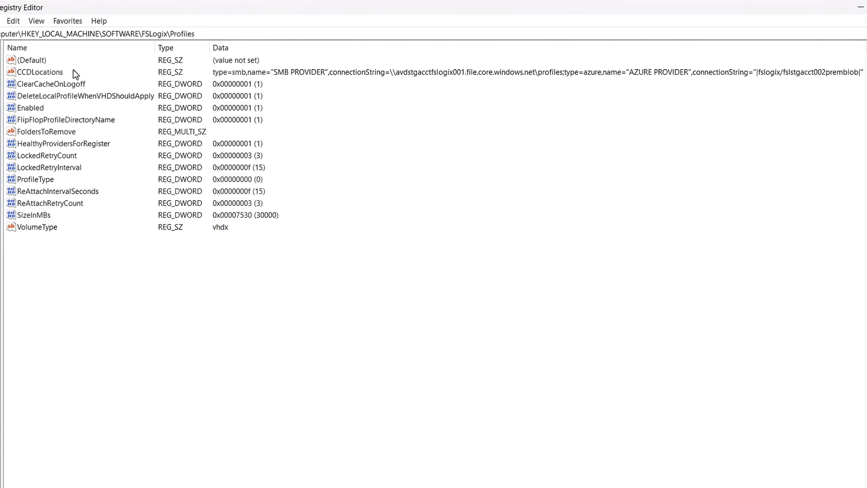
mouse_move(101, 89)
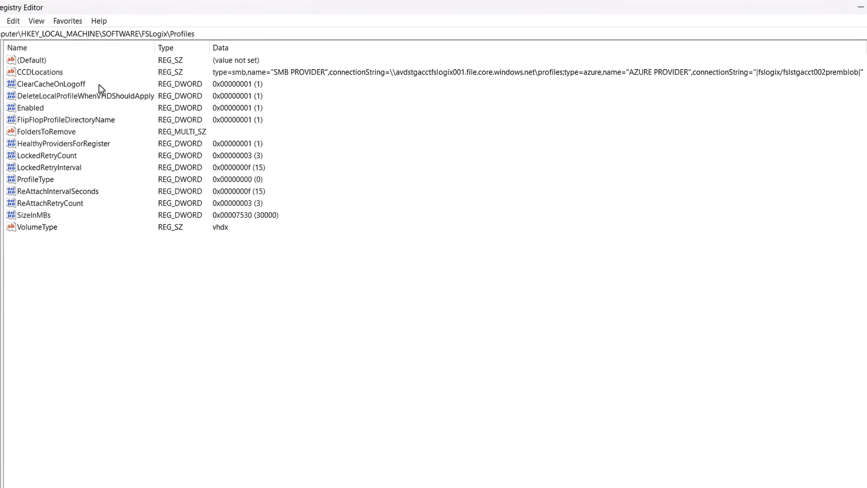
mouse_move(123, 146)
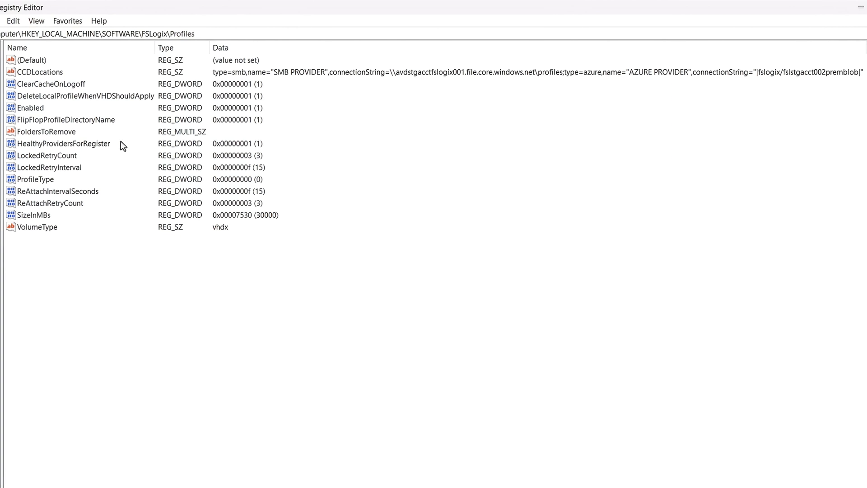
mouse_move(284, 90)
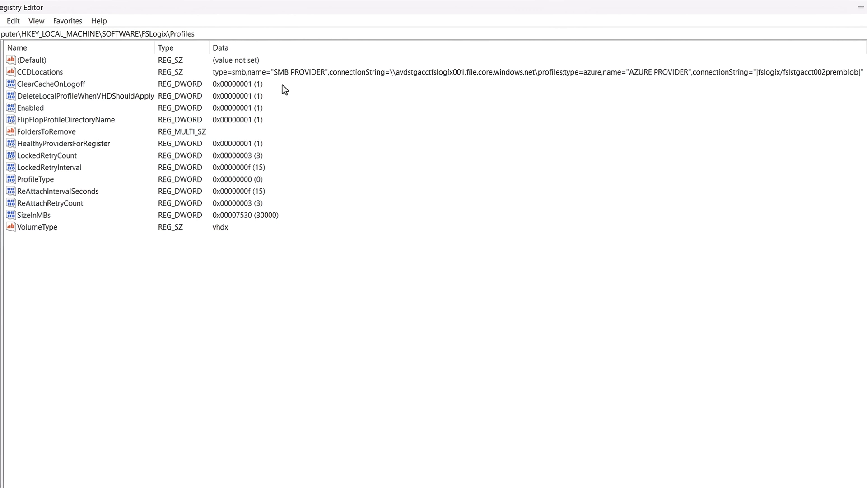
mouse_move(366, 95)
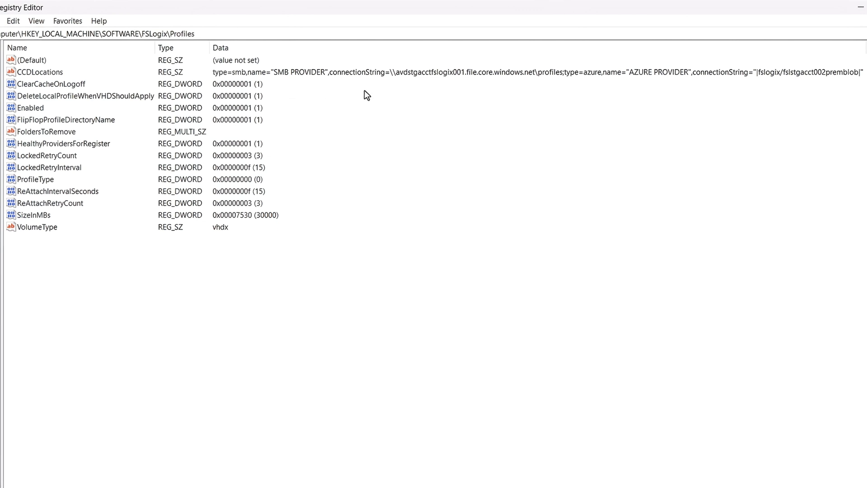
mouse_move(816, 89)
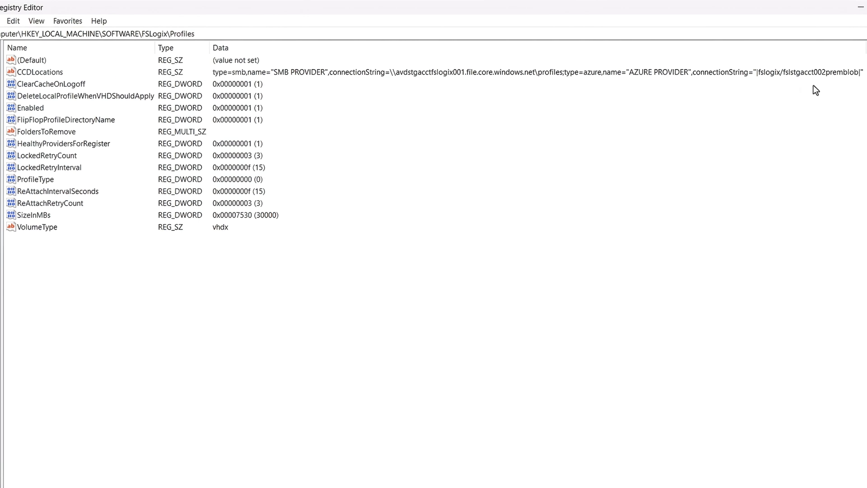
mouse_move(829, 87)
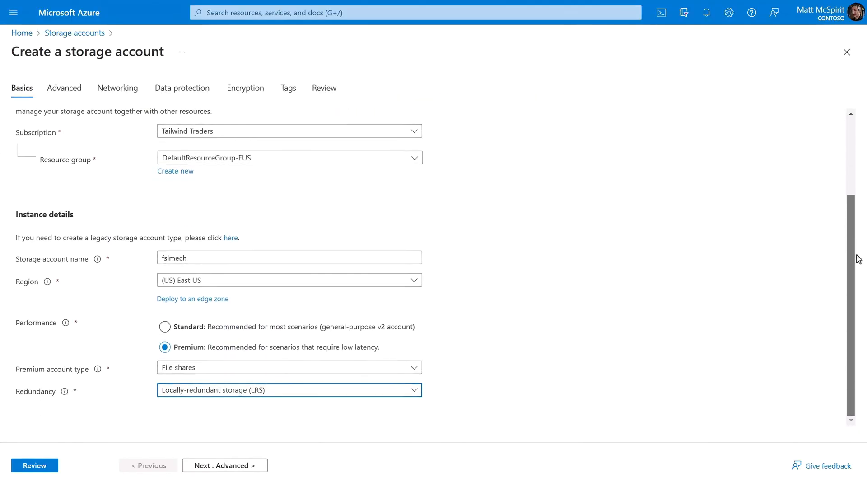
Step: Set the fslmech storage account redundancy to Zone-redundant storage (ZRS)
click(288, 389)
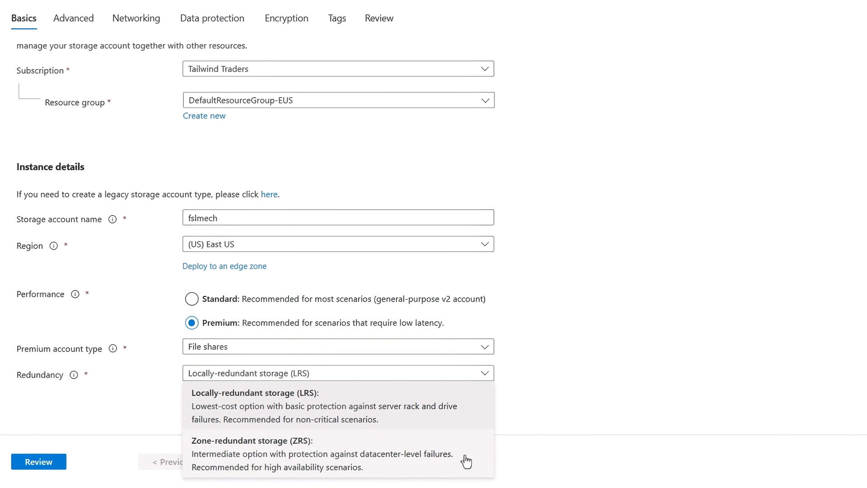
click(277, 453)
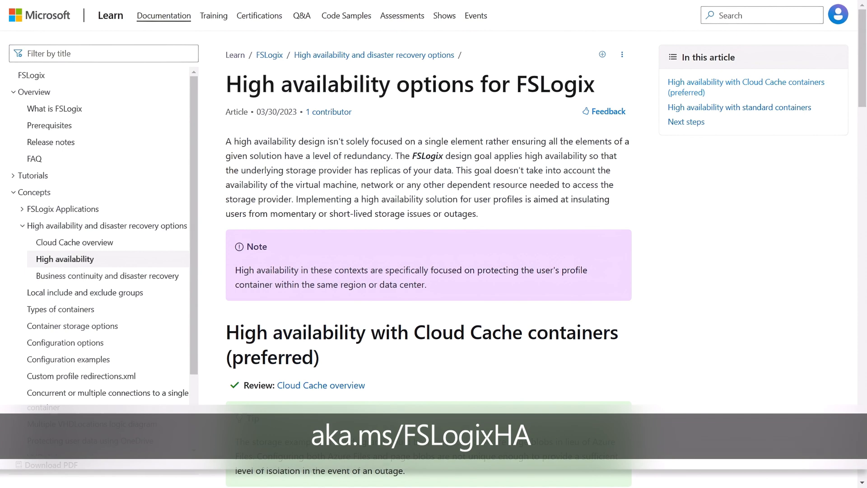
Step: Scroll the FSLogix high availability article to the Cloud Cache containers section
scroll(down, 3)
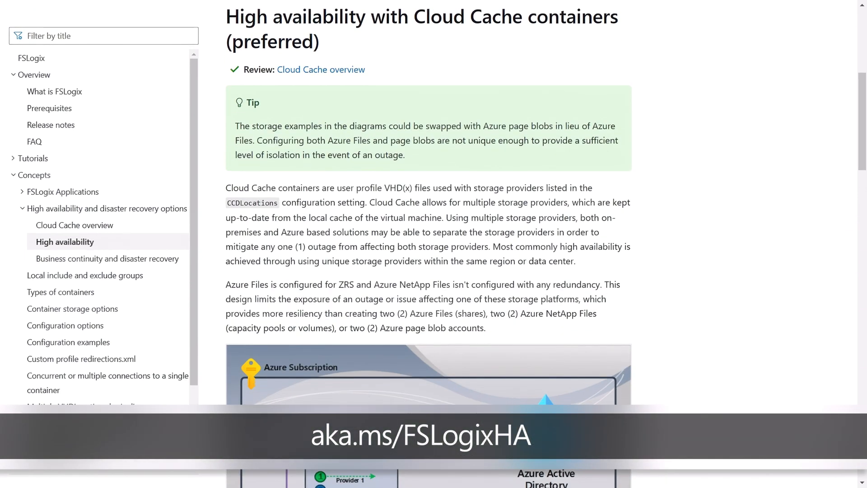
scroll(down, 3)
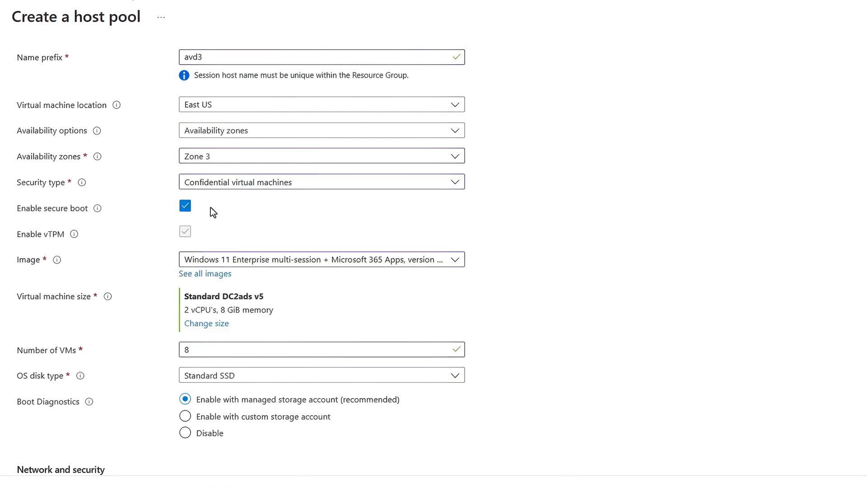
Step: Open the host pool VM size list showing DC-series confidential sizes, with DC2ads_v5 current
click(206, 323)
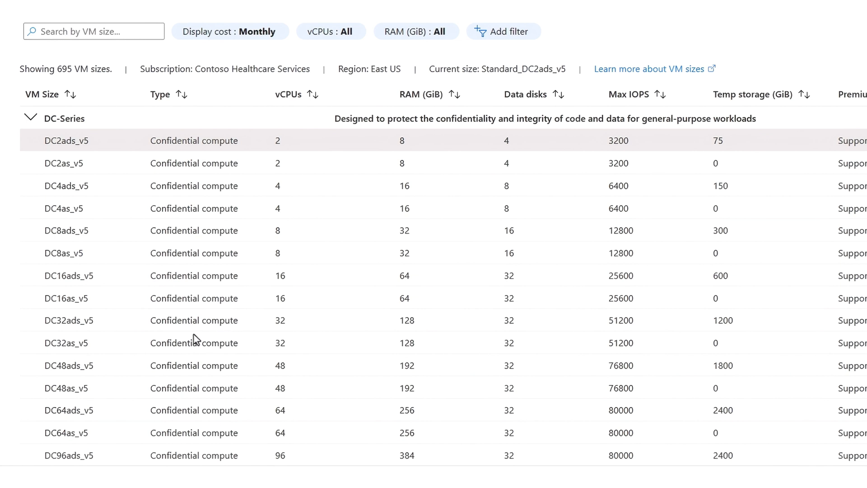
mouse_move(145, 160)
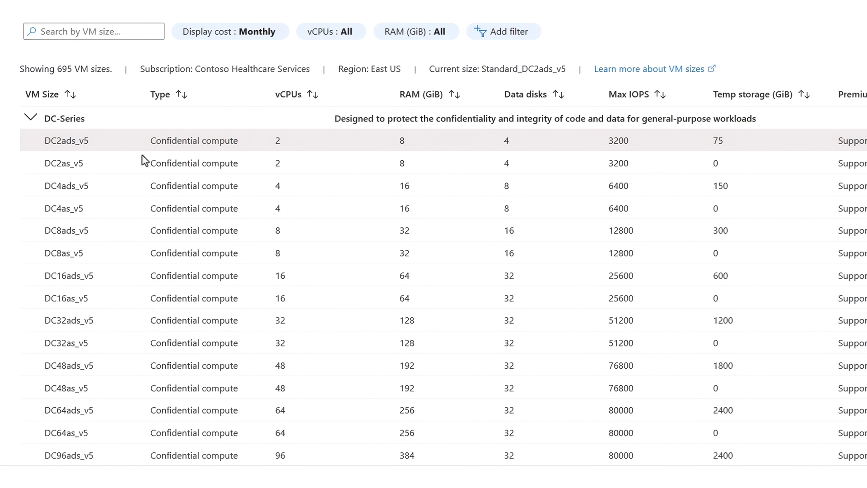